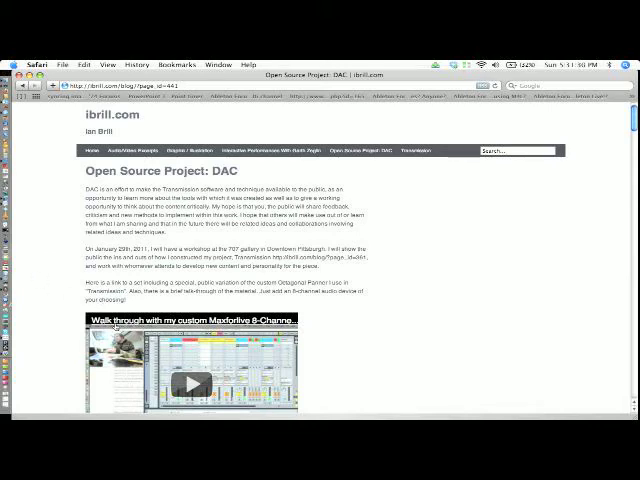
Step: Scroll the DAC page down past the YouTube video to reach the patch code box
scroll(down, 3)
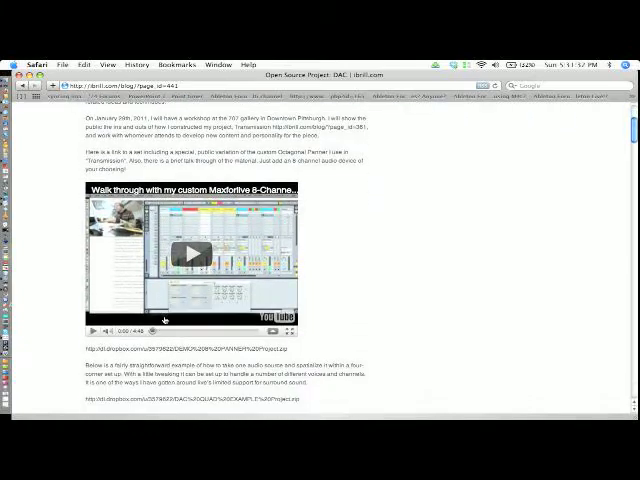
scroll(down, 3)
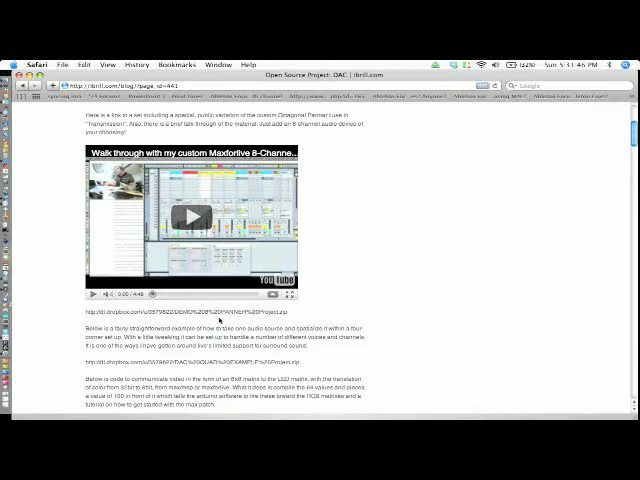
scroll(up, 3)
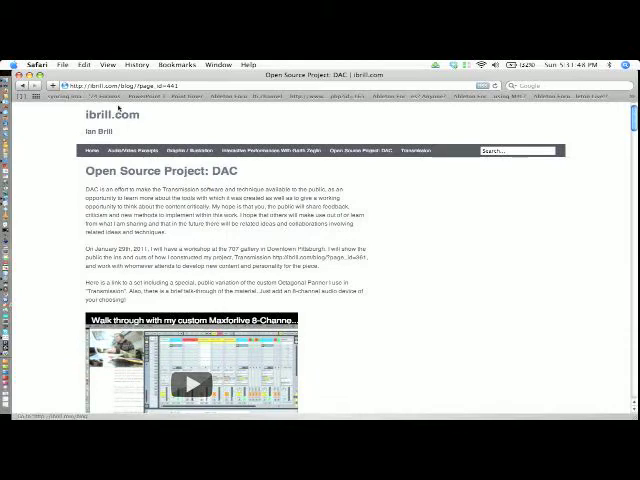
mouse_move(396, 168)
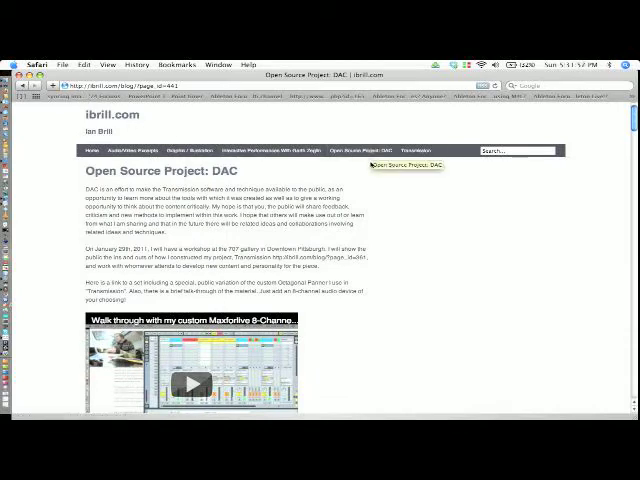
scroll(down, 3)
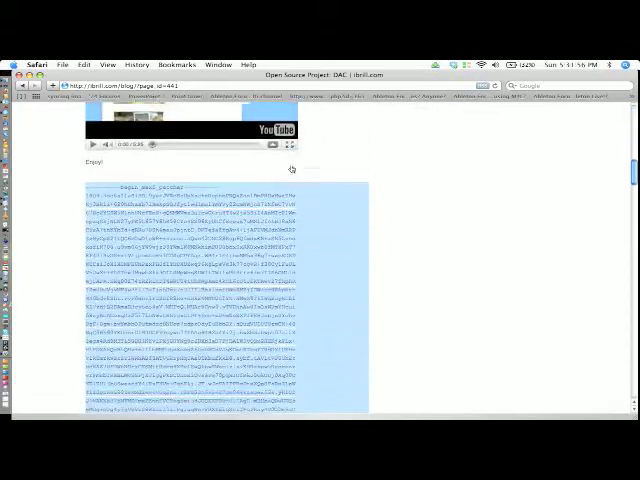
scroll(down, 3)
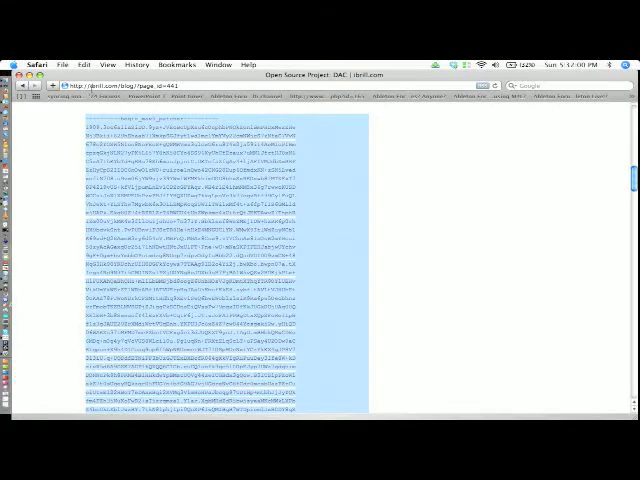
scroll(down, 3)
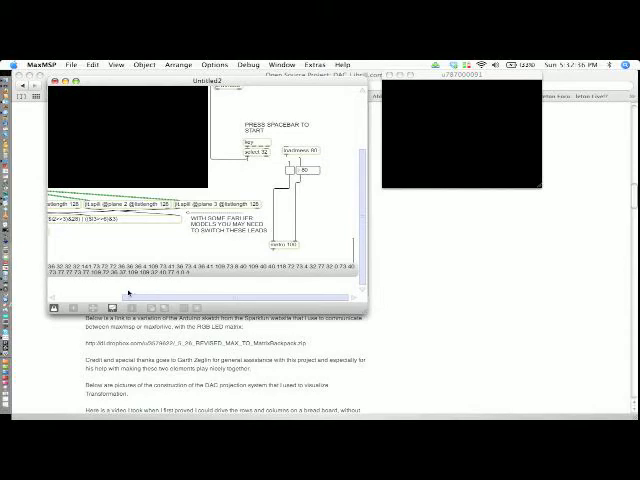
mouse_move(110, 308)
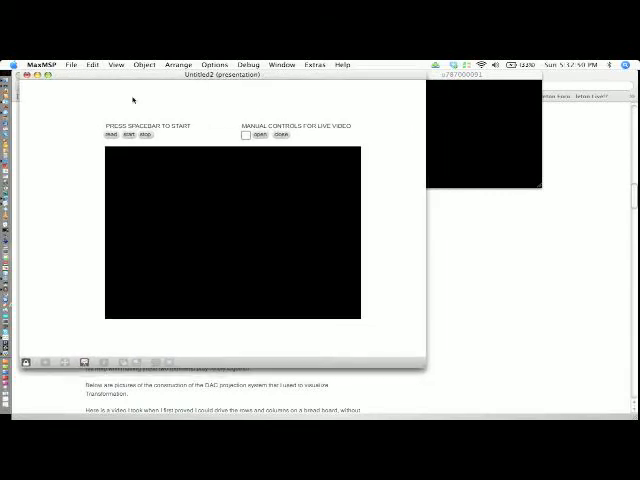
mouse_move(56, 244)
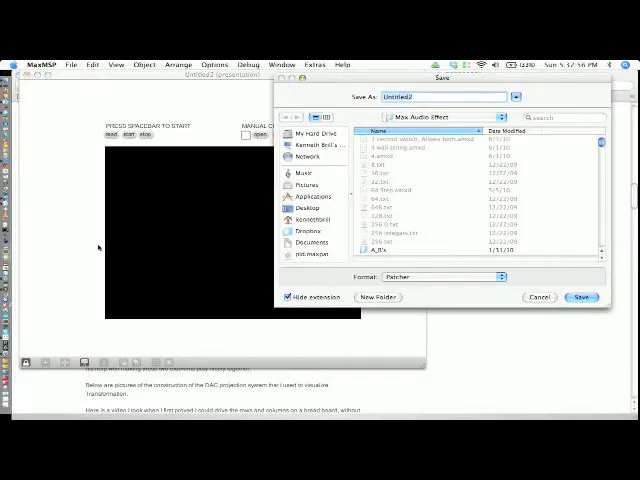
Step: Save the new patch under the name 'tbox'
text(tbox)
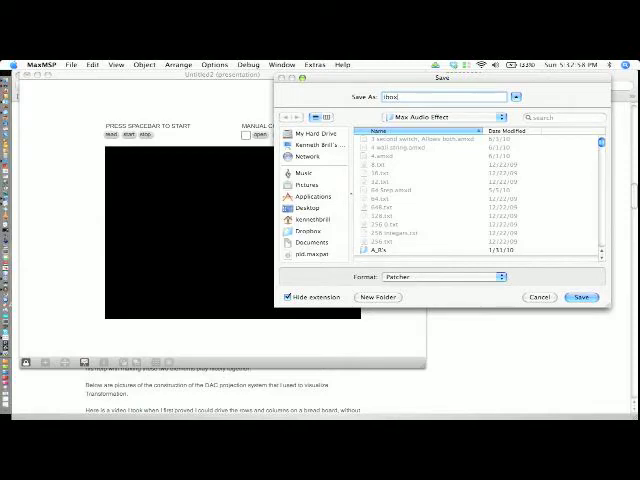
click(582, 296)
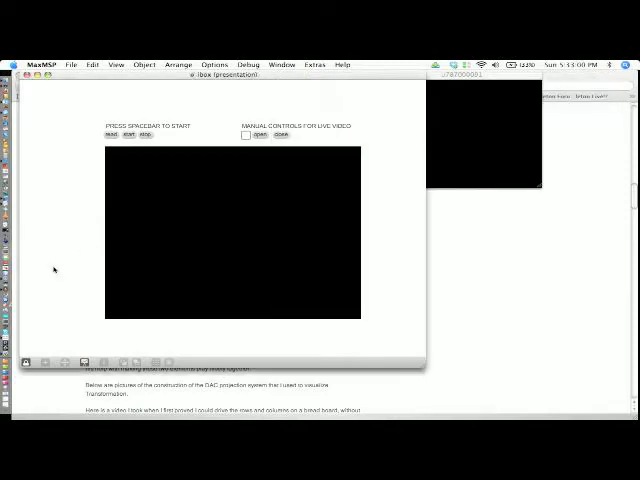
mouse_move(200, 160)
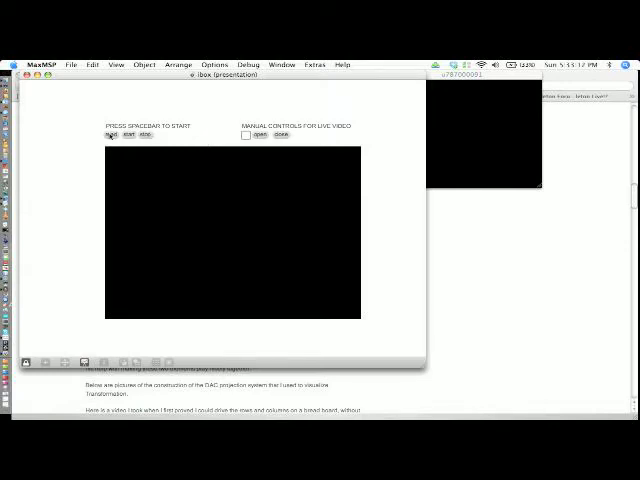
Step: Bring up the video file chooser and search the Desktop for 'bru'
click(252, 136)
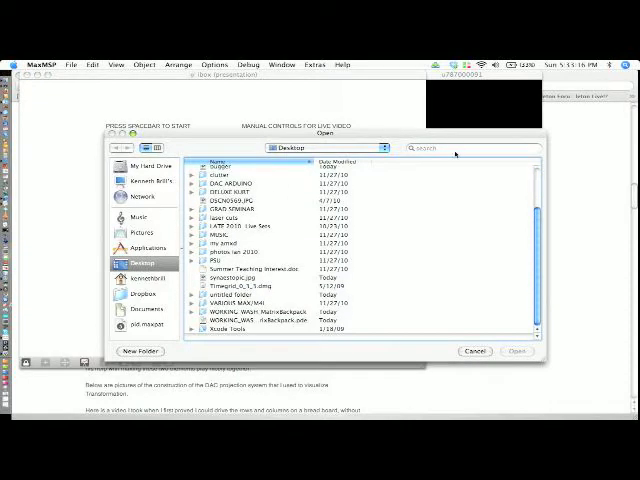
text(bru)
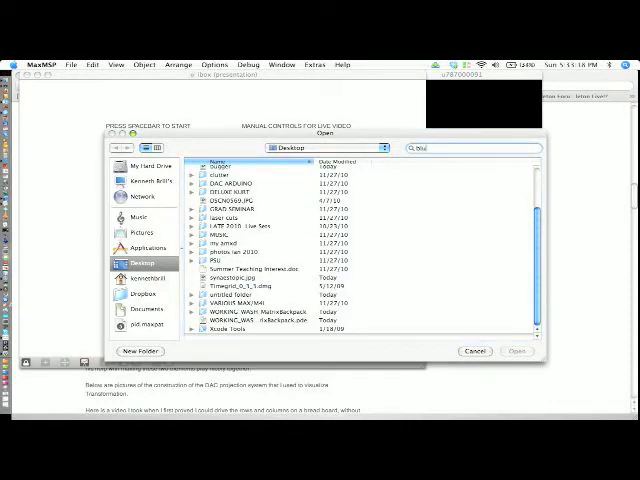